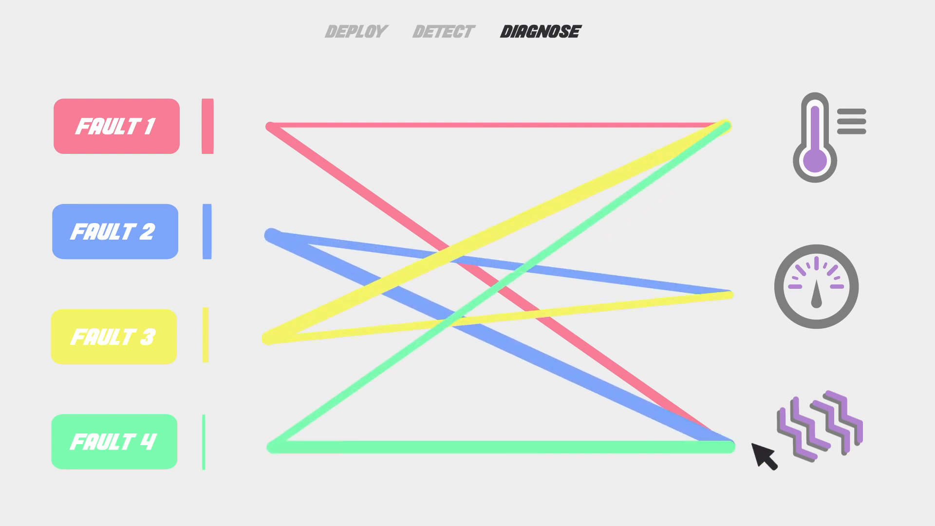
{"action": "left_click", "coordinate": [823, 424]}
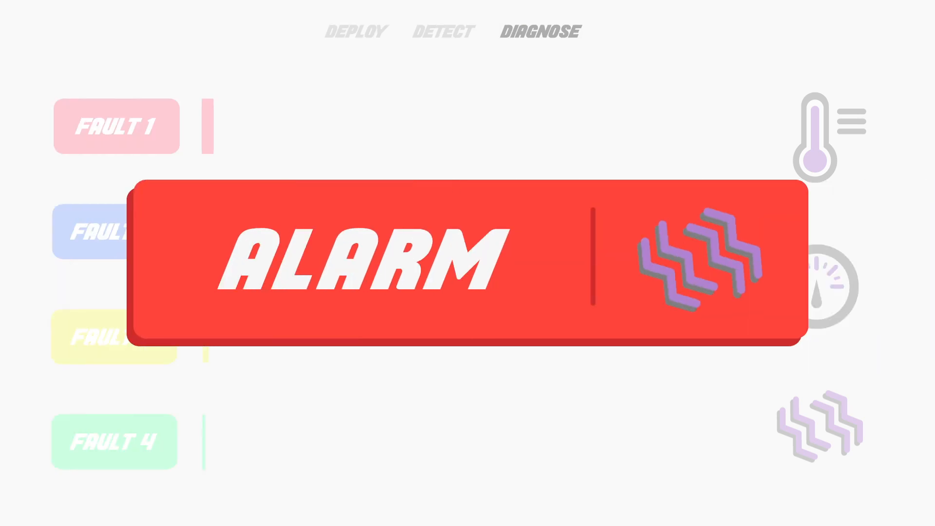